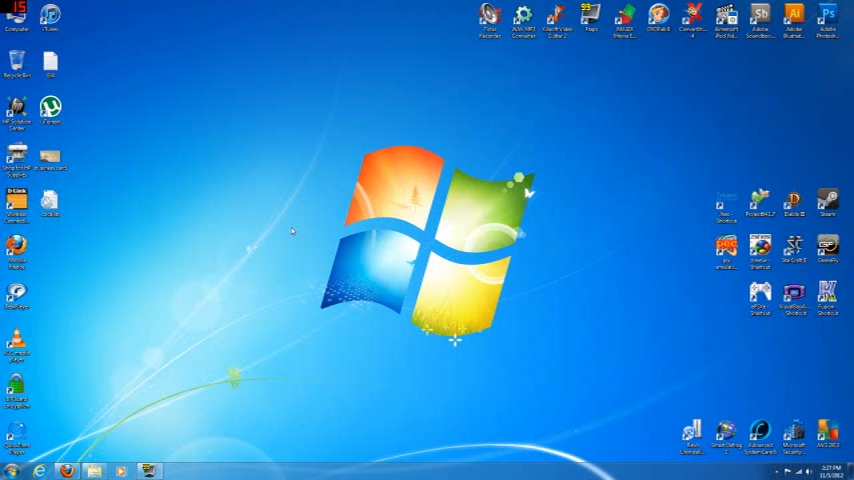
Select the PSX Emulation Cheater shortcut on the desktop
click(727, 248)
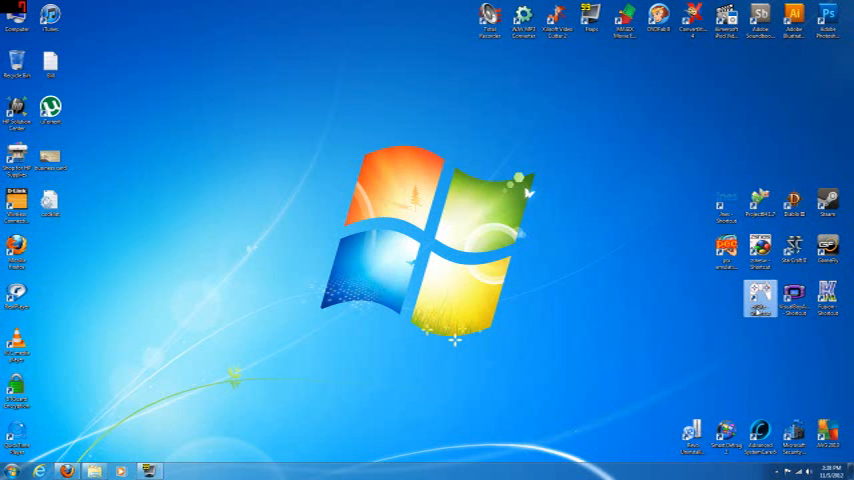
mouse_move(760, 295)
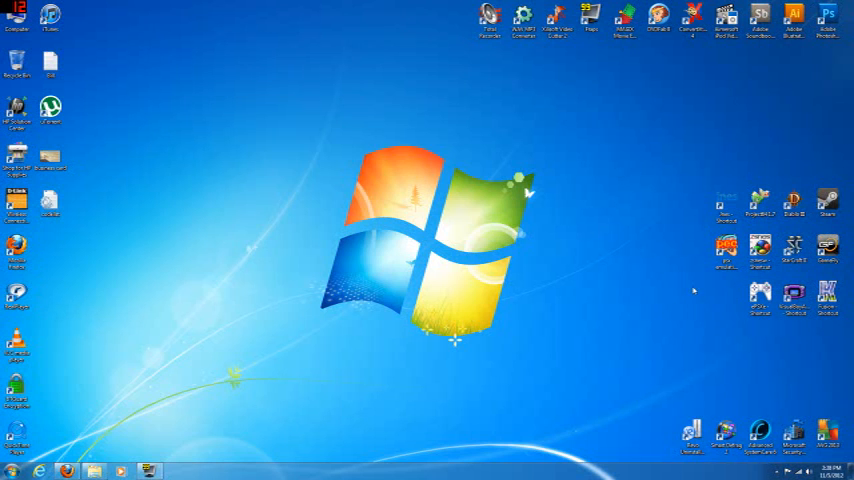
mouse_move(733, 294)
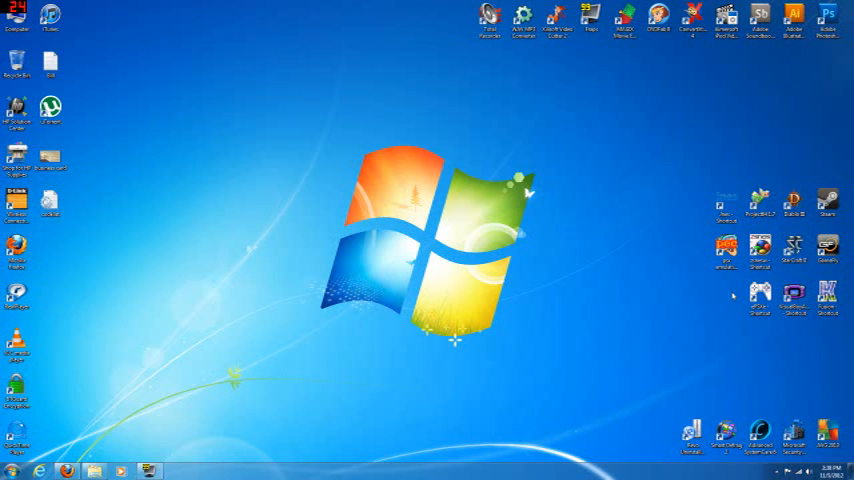
mouse_move(580, 283)
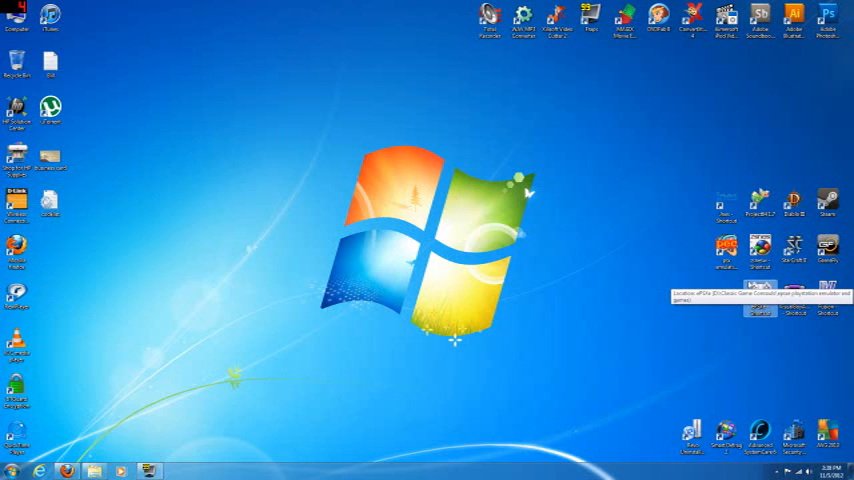
mouse_move(657, 264)
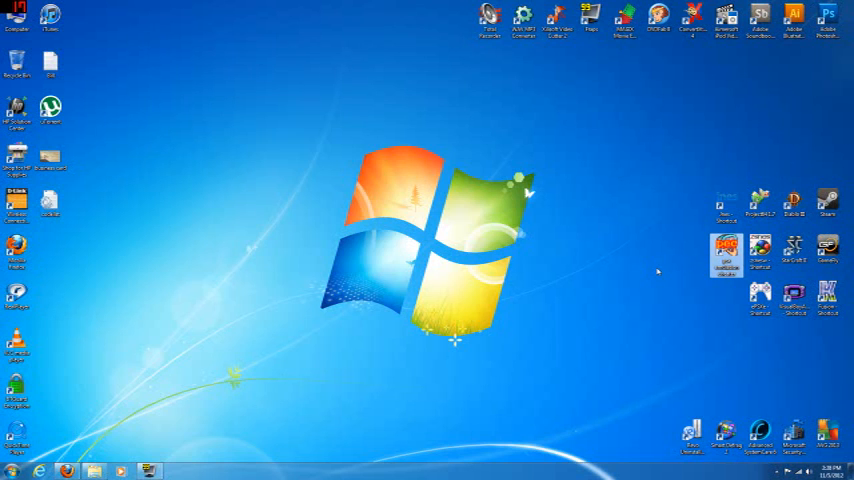
mouse_move(643, 275)
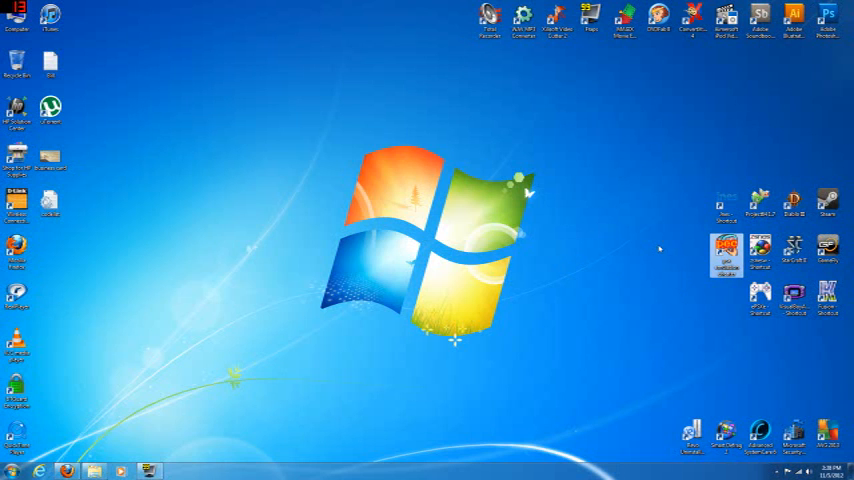
mouse_move(726, 250)
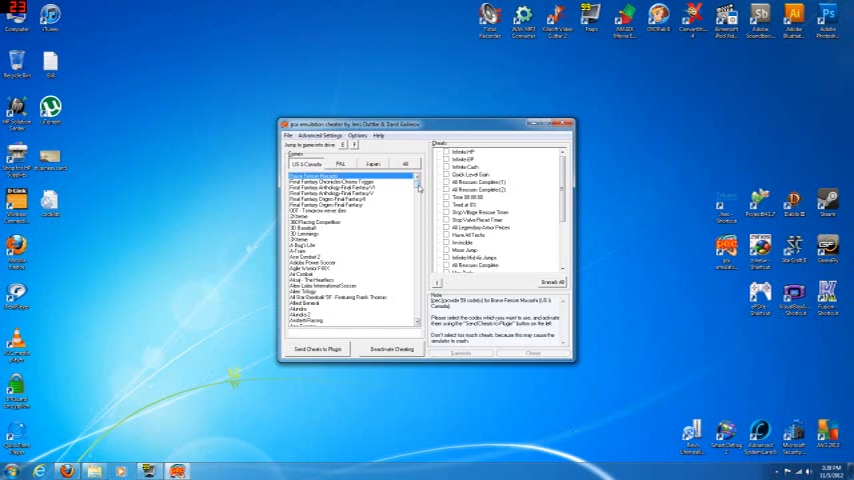
Scroll down through the PSX Emulation Cheater games list
scroll(down, 3)
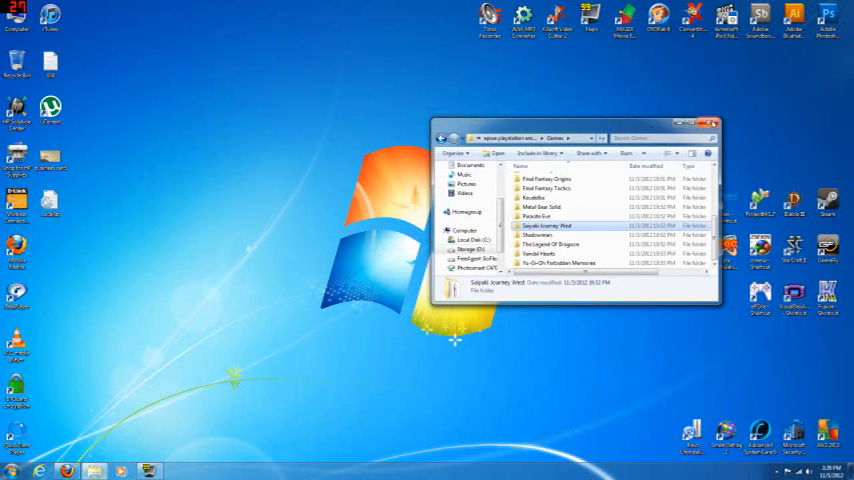
Browse from Computer through Local Disk (C:) and Program Files (x86) to psx emulation cheater
click(709, 128)
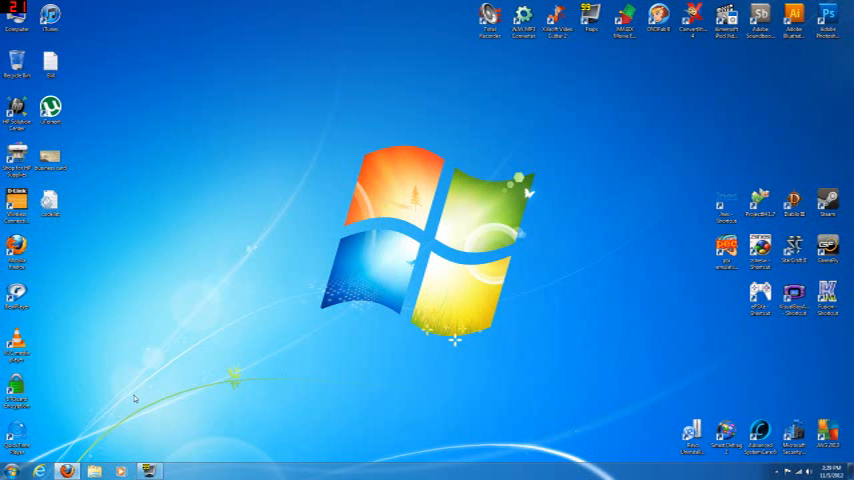
click(17, 15)
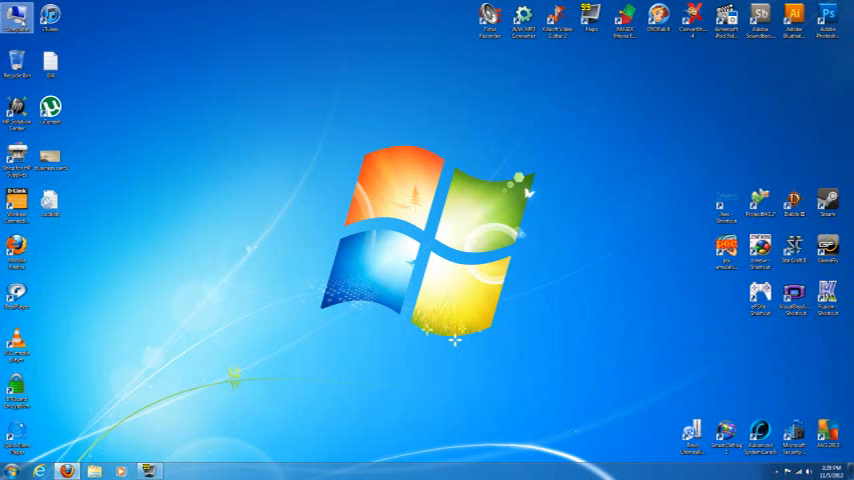
double_click(18, 20)
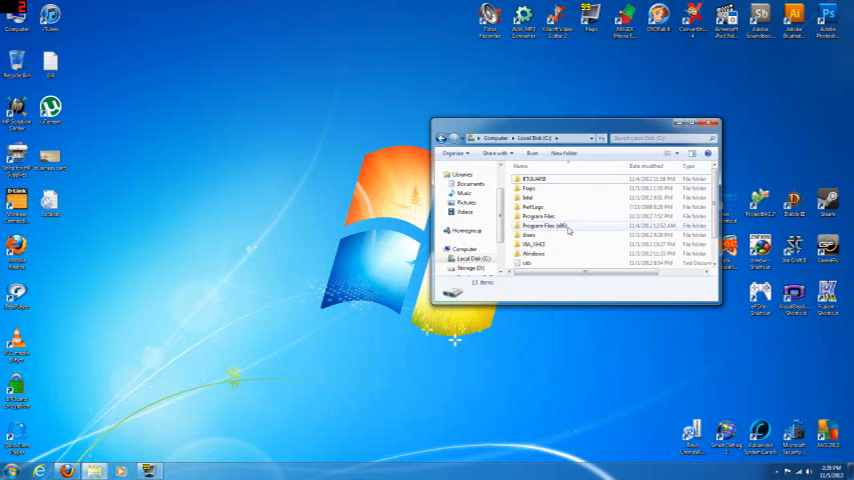
mouse_move(548, 226)
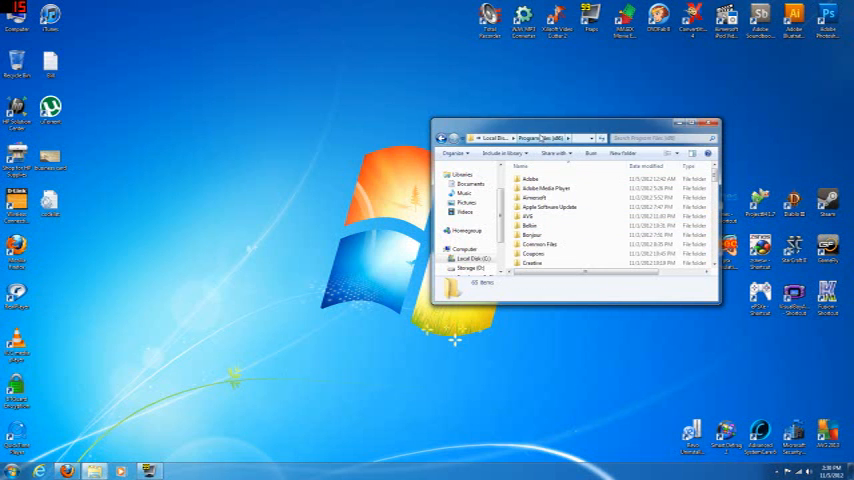
scroll(down, 3)
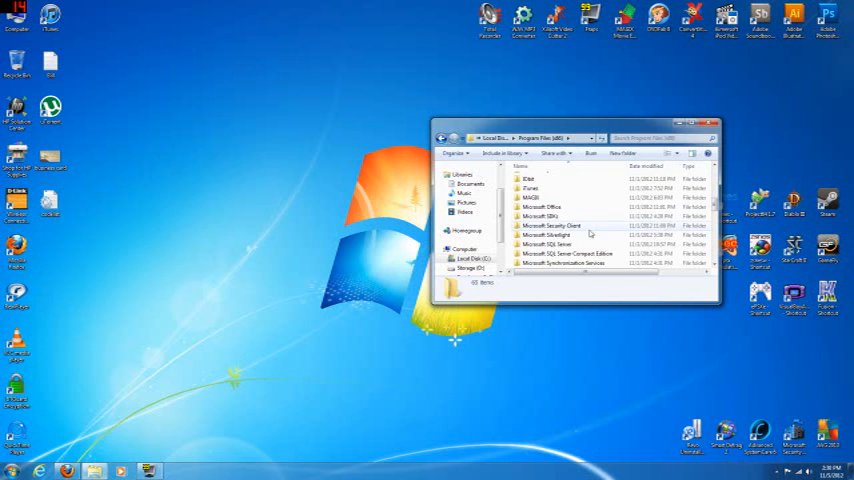
scroll(down, 3)
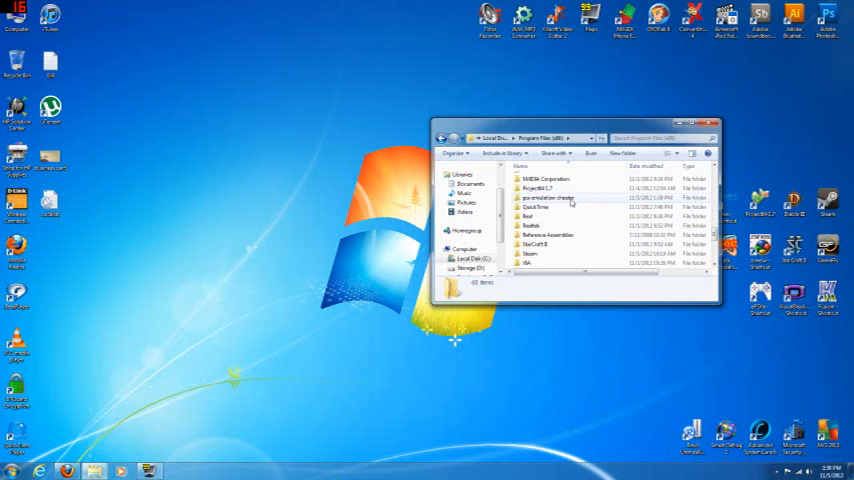
mouse_move(548, 207)
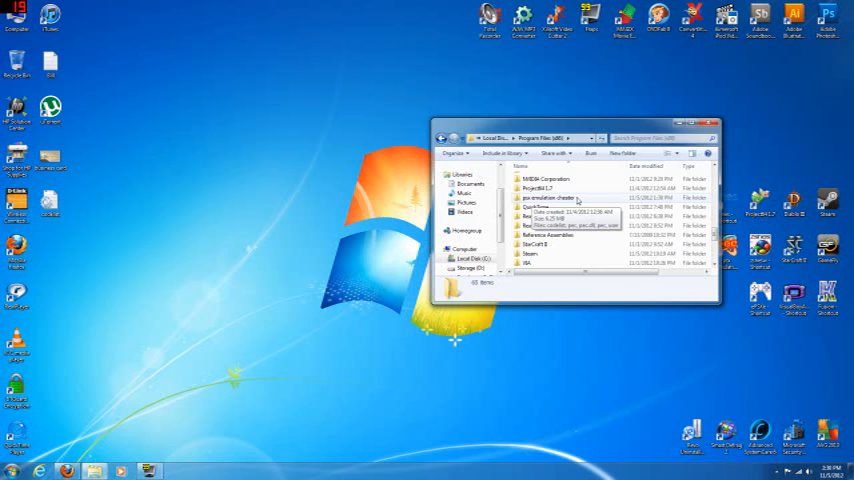
double_click(550, 198)
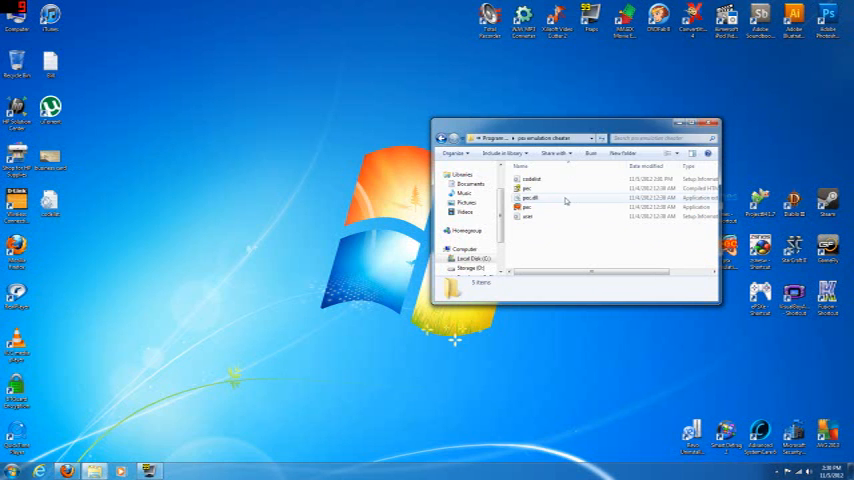
Copy the codelist file using its right-click menu
click(530, 179)
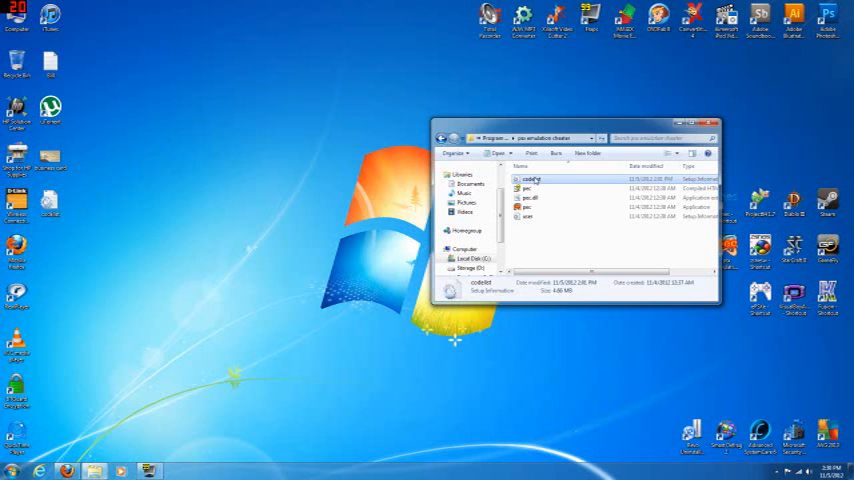
right_click(530, 179)
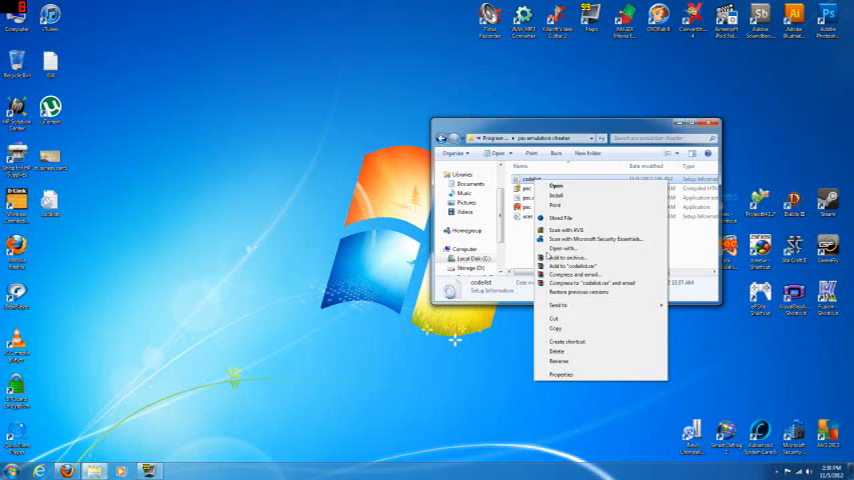
mouse_move(555, 328)
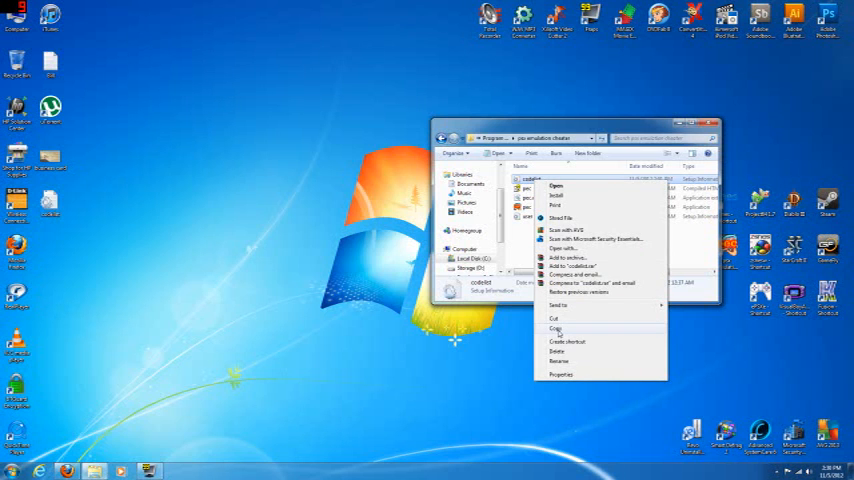
click(554, 328)
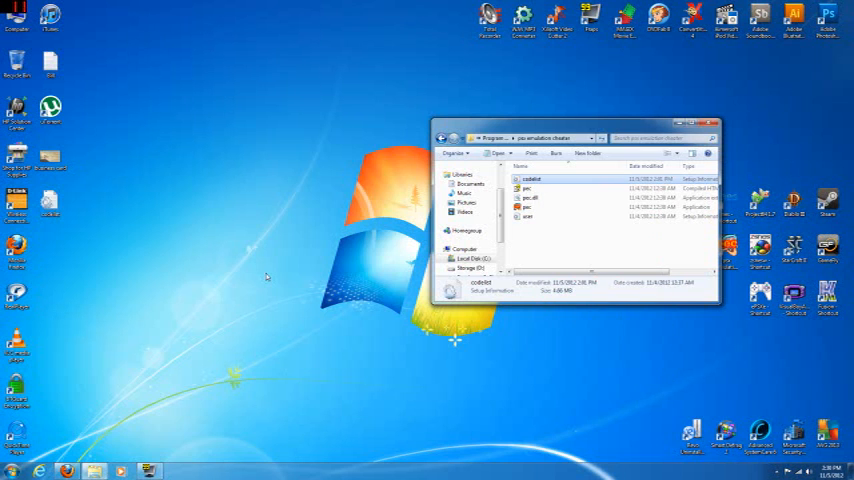
mouse_move(340, 152)
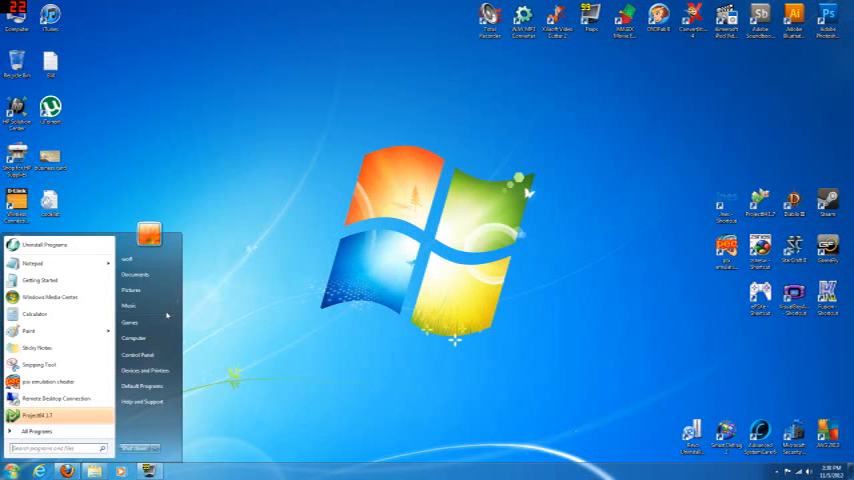
Open the personal files folder to reach Downloads, then minimize that window
click(134, 275)
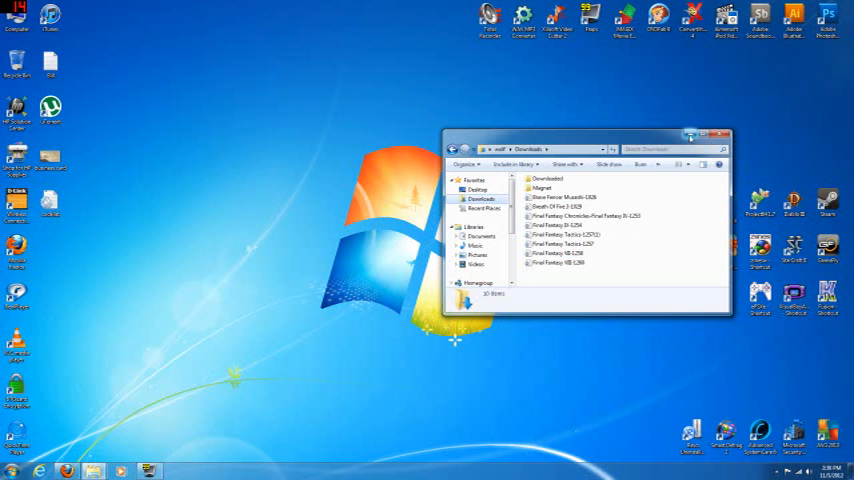
click(718, 135)
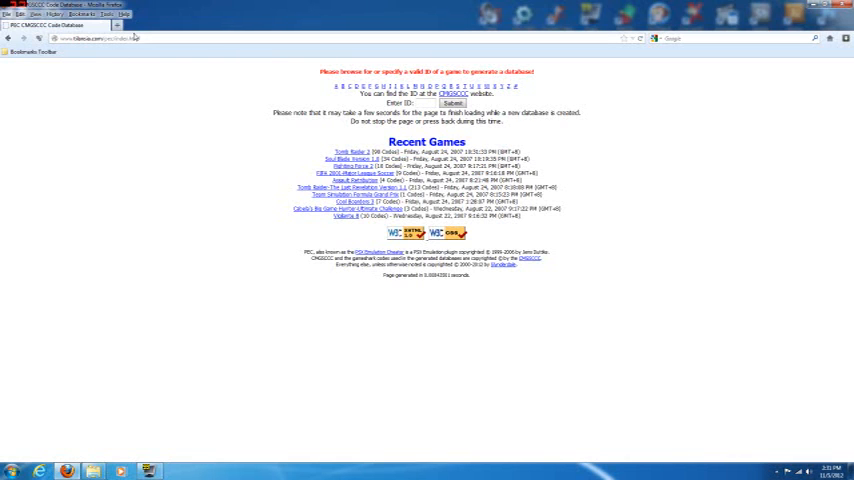
Show the PEC database's PSone games starting with the letter S
click(95, 38)
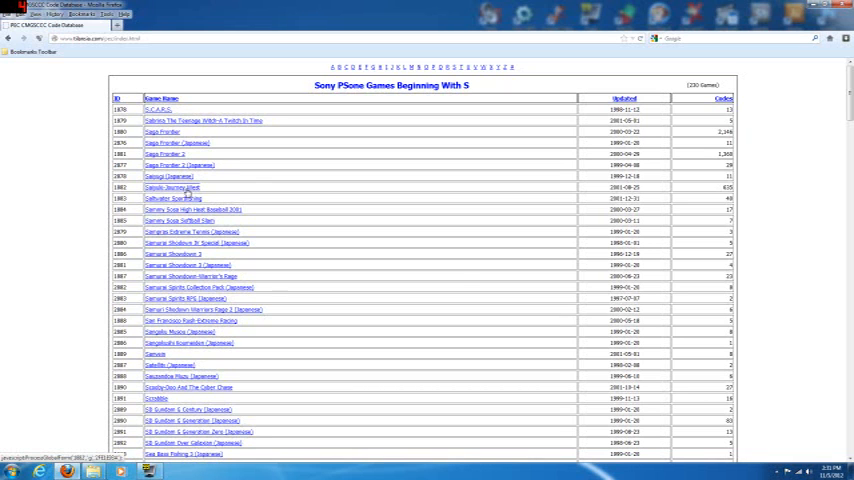
Open the Saiyuki-Journey West page and save its code database file
click(171, 187)
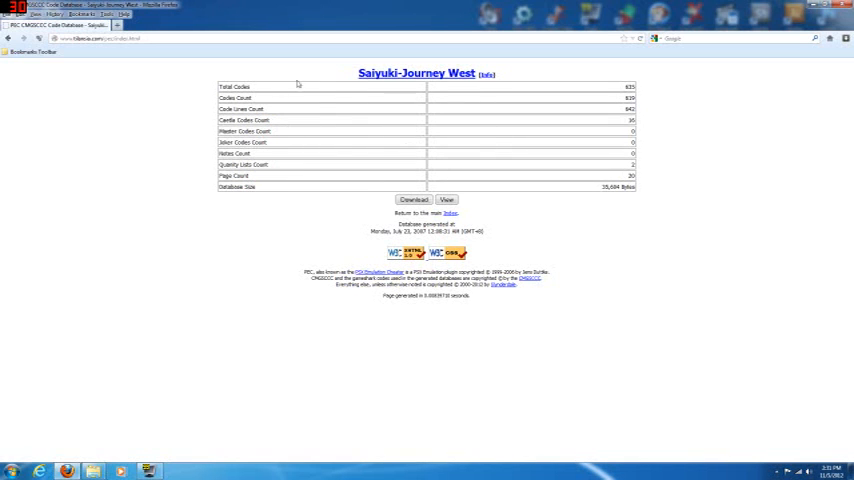
mouse_move(266, 189)
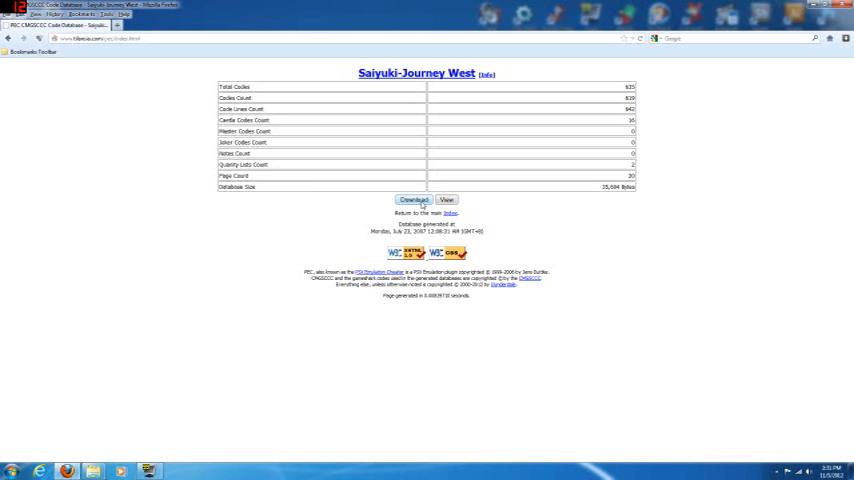
click(413, 199)
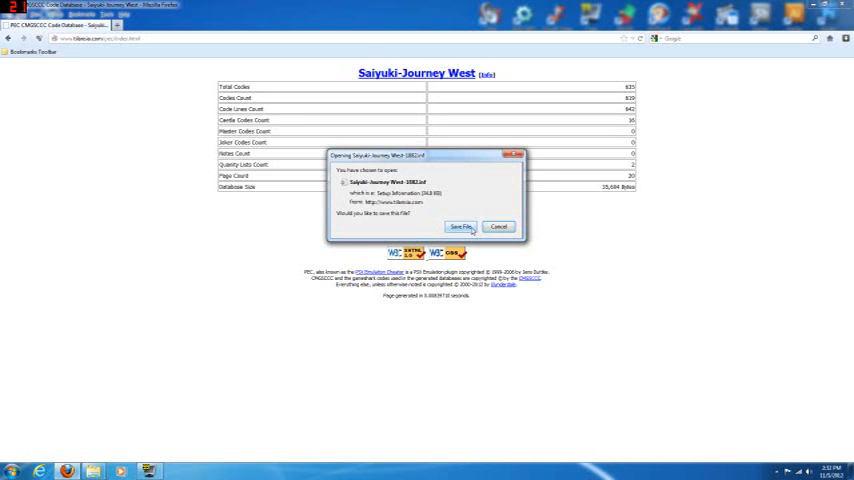
click(461, 226)
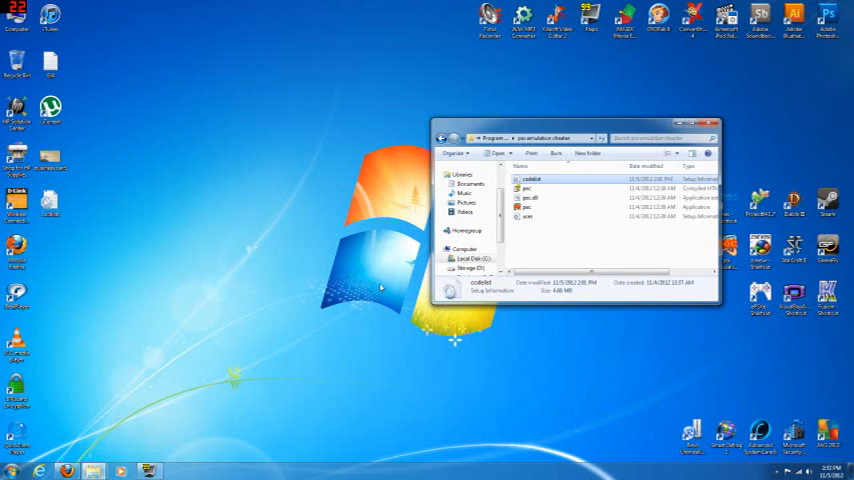
mouse_move(392, 418)
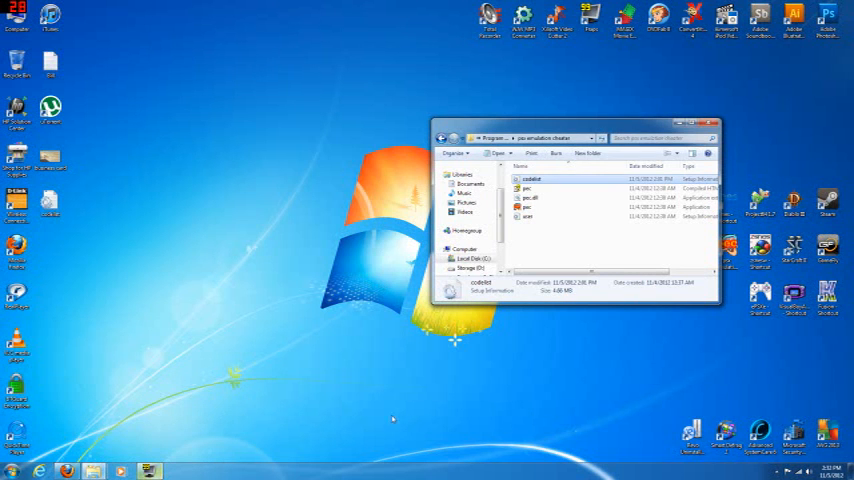
Open codelist in Notepad and launch the downloaded Saiyuki-Journey West-1882 file
double_click(531, 178)
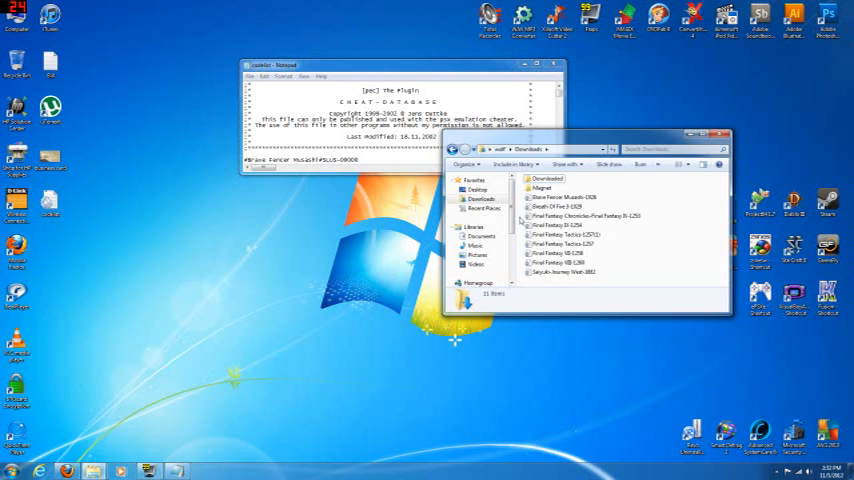
click(560, 271)
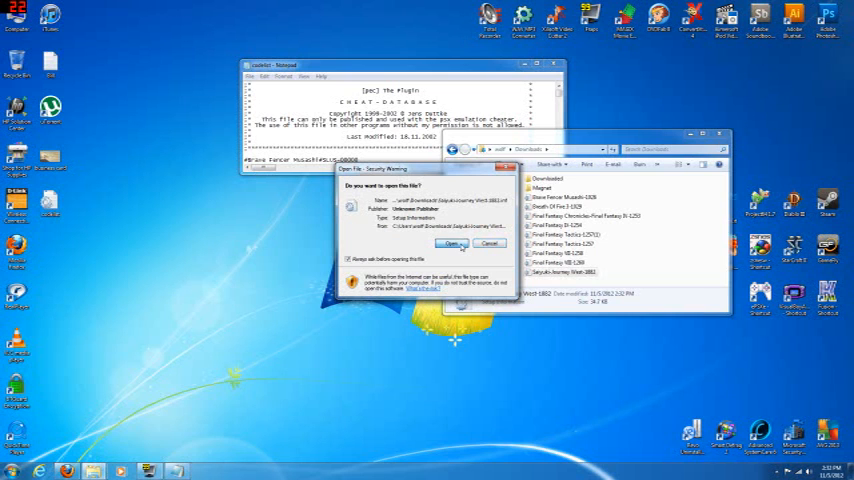
Copy every Saiyuki-Journey West code into codelist, then close both Notepad windows
click(452, 244)
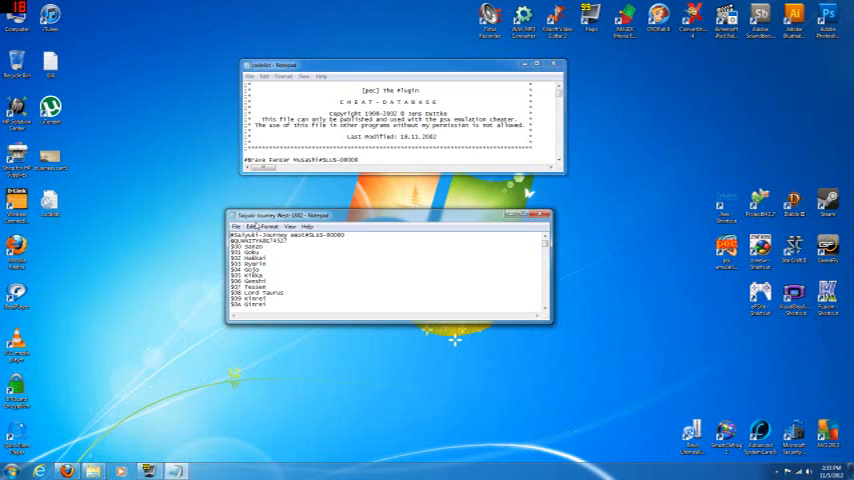
click(250, 227)
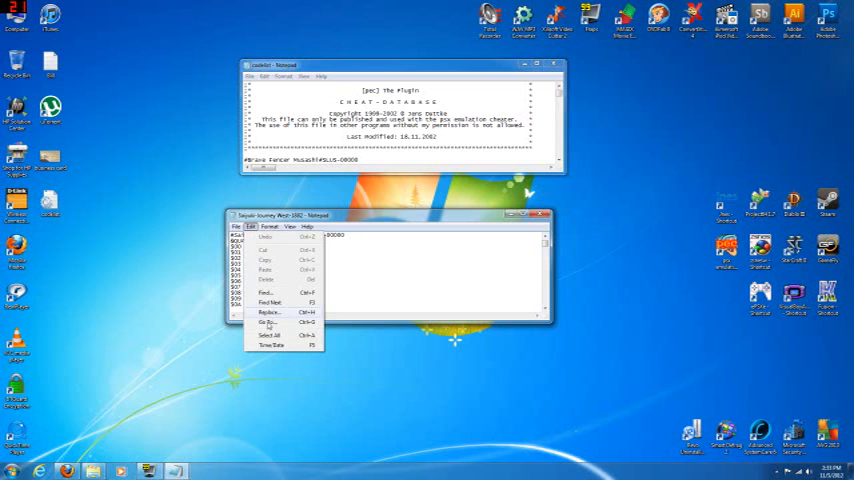
click(268, 335)
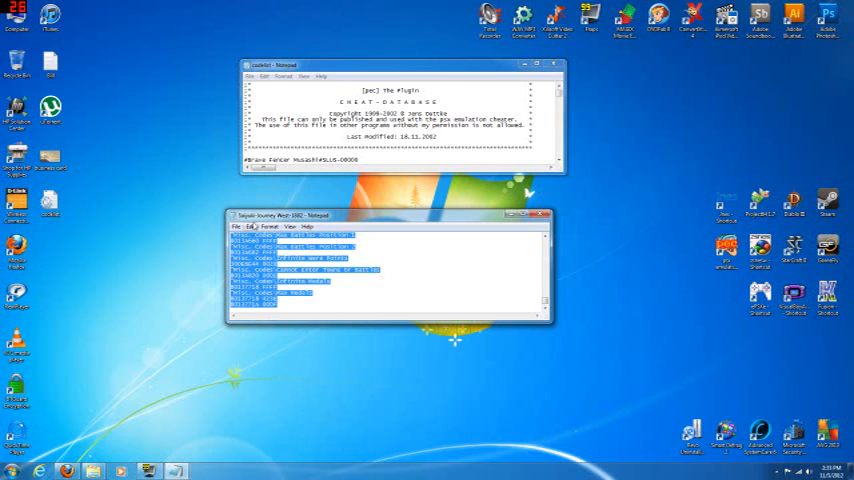
click(250, 226)
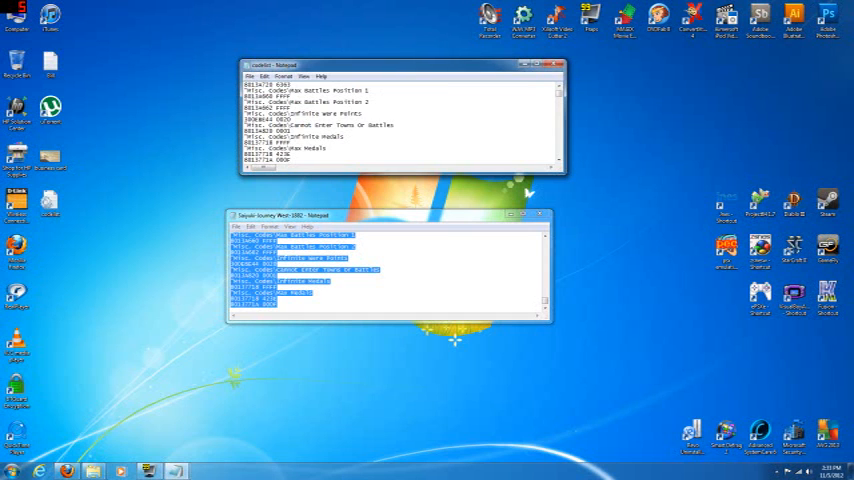
click(249, 76)
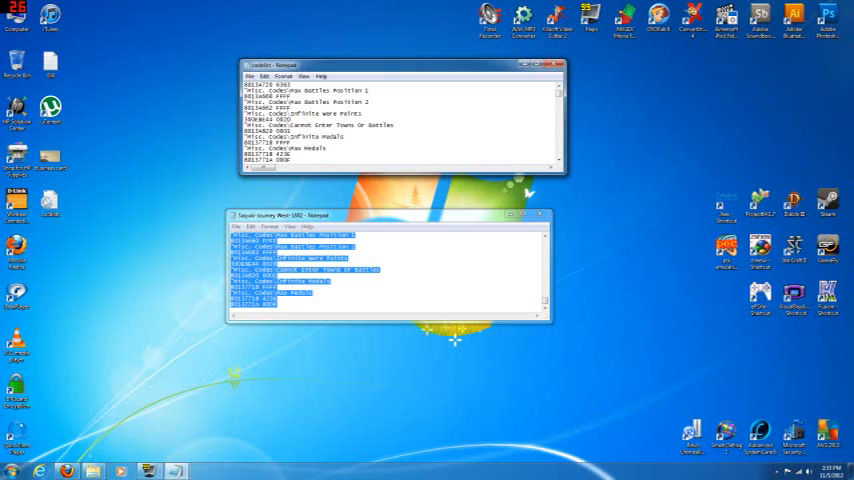
click(549, 215)
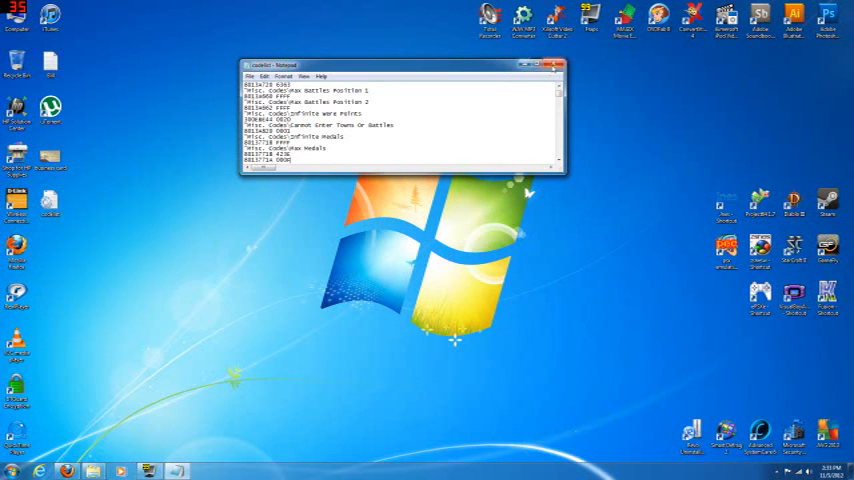
click(557, 64)
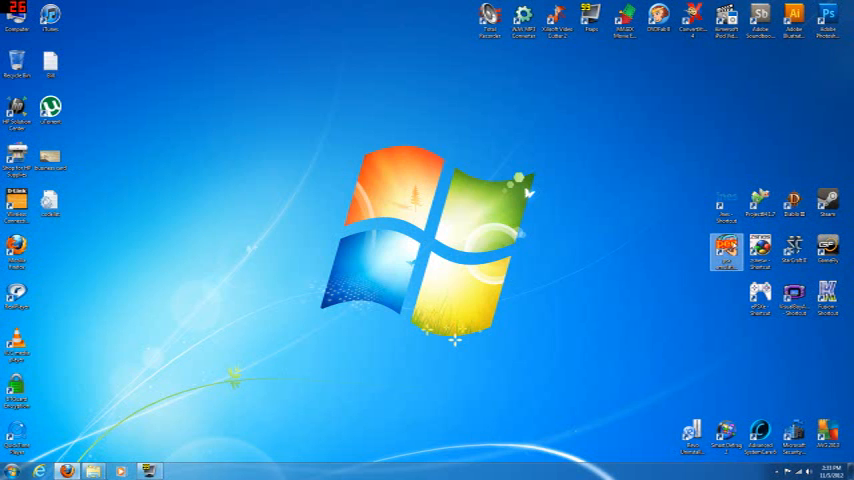
Relaunch PSX Emulation Cheater and select Saiyuki-Journey West in the games list
double_click(727, 244)
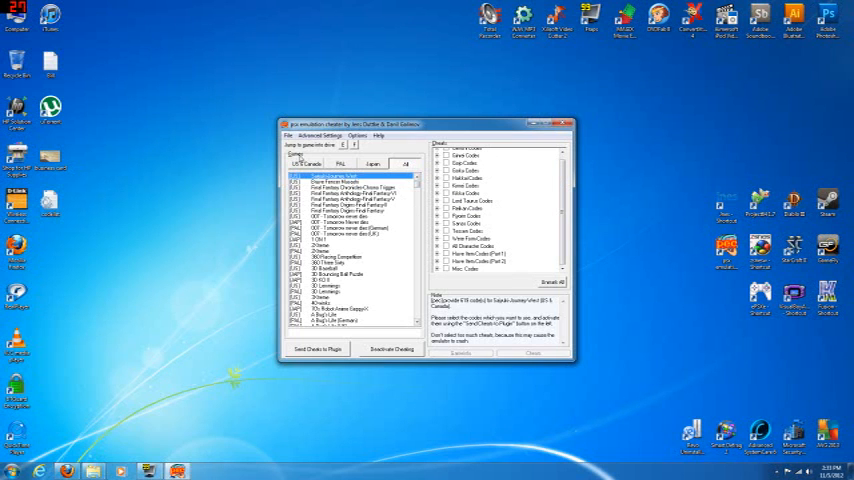
click(290, 135)
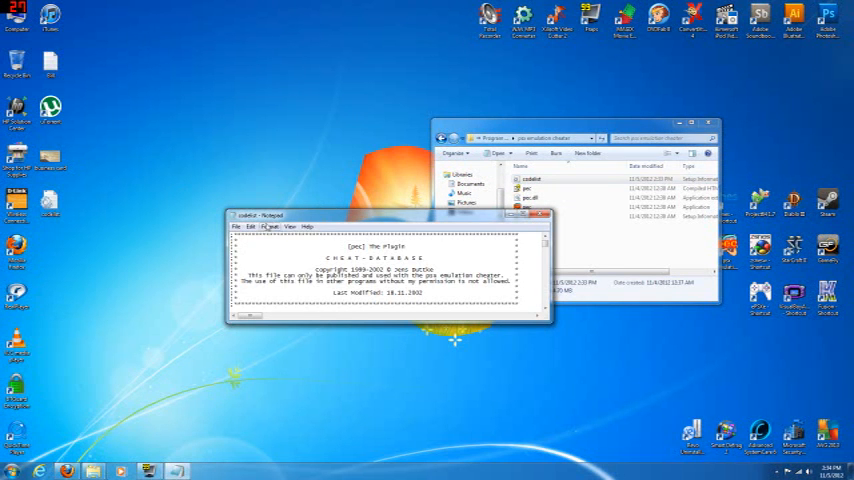
Search codelist in Notepad for 'breath of fire' to locate the Breath of Fire 3 entry, then close the windows
click(250, 227)
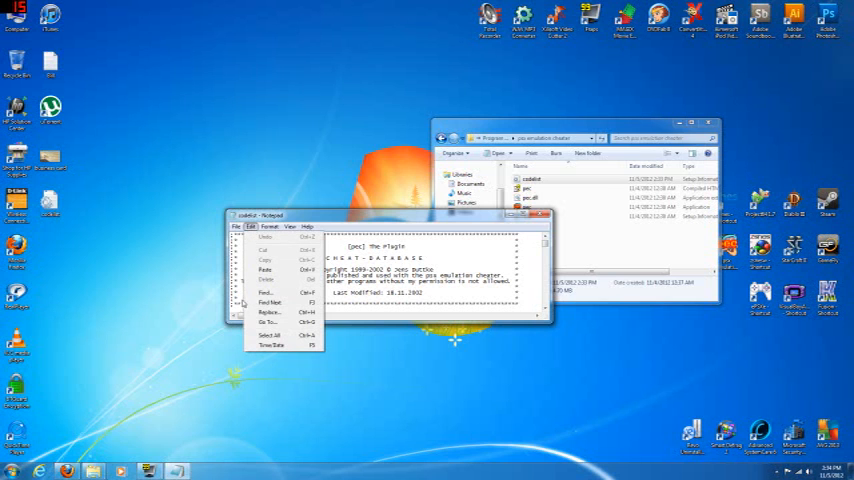
click(267, 291)
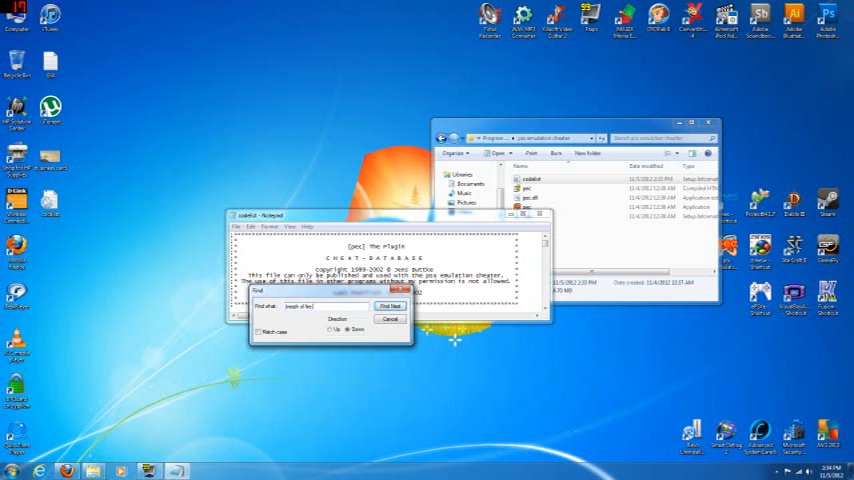
click(390, 306)
text( 3)
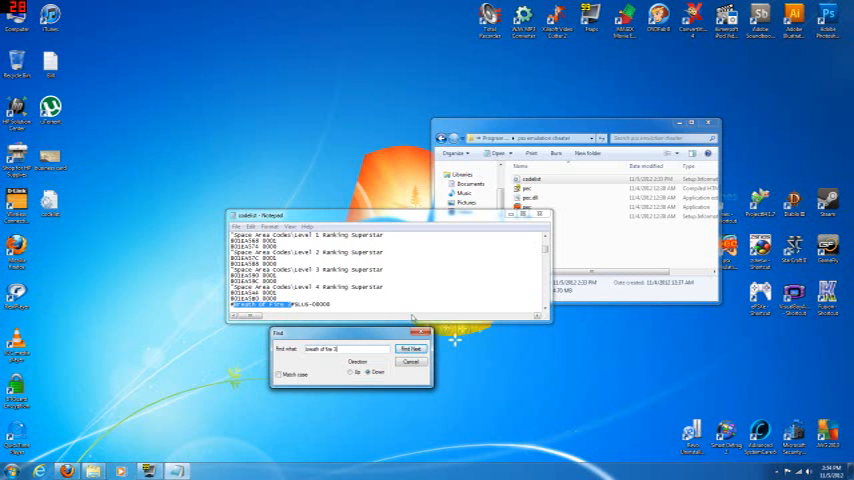
click(410, 362)
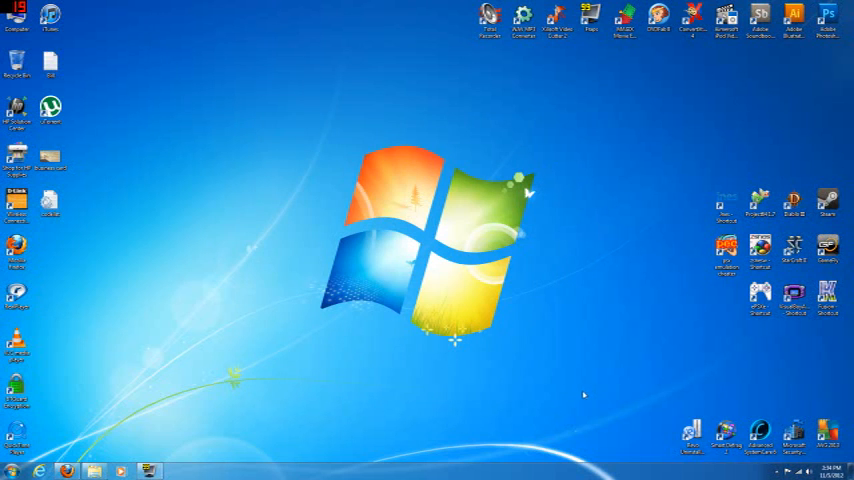
mouse_move(578, 394)
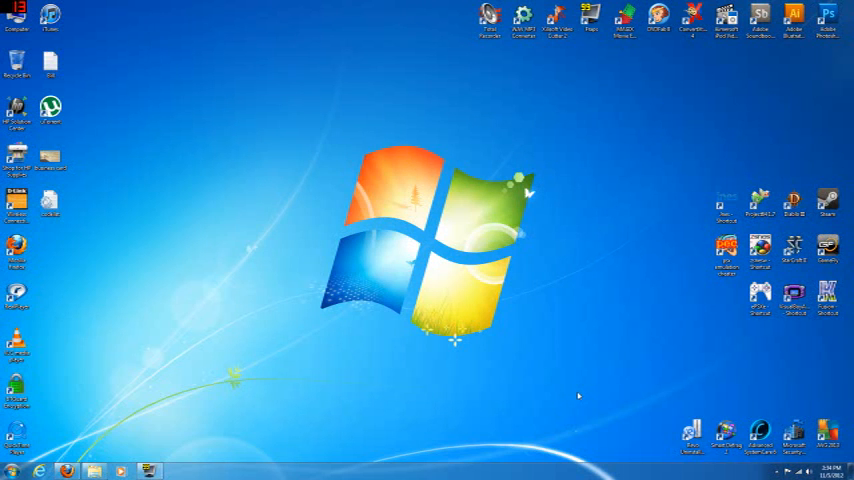